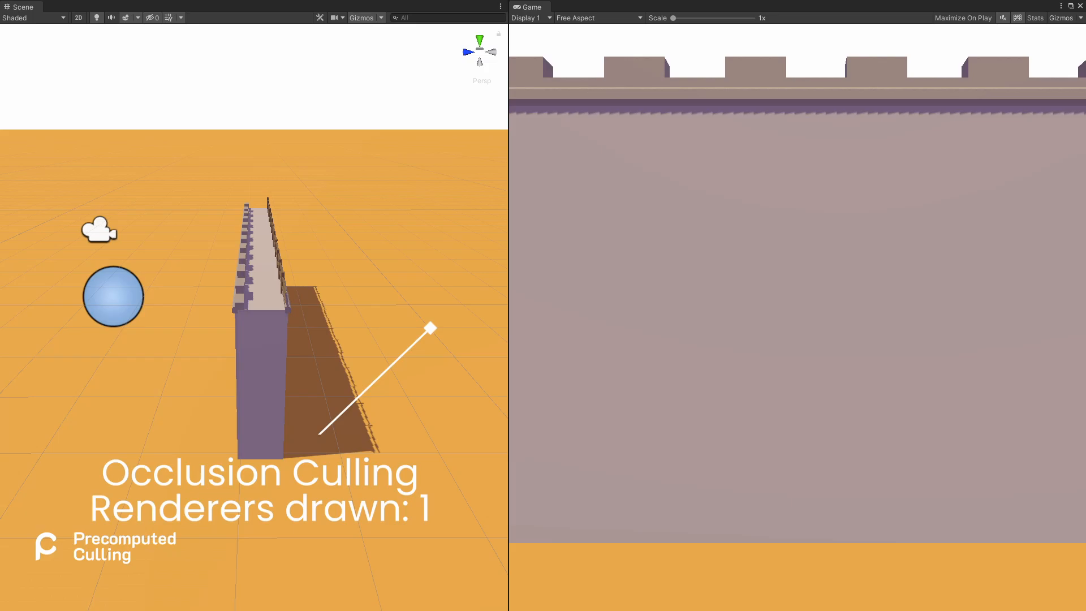
Switch from the occlusion culling demo to the Demo_01 desert city scene
left_click(250, 16)
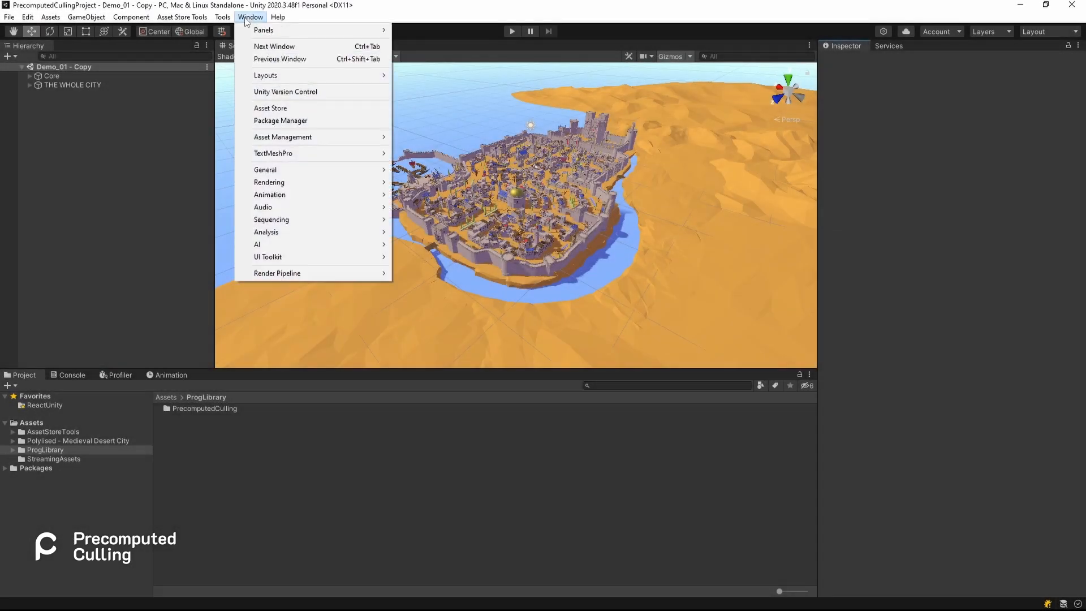
mouse_move(269, 182)
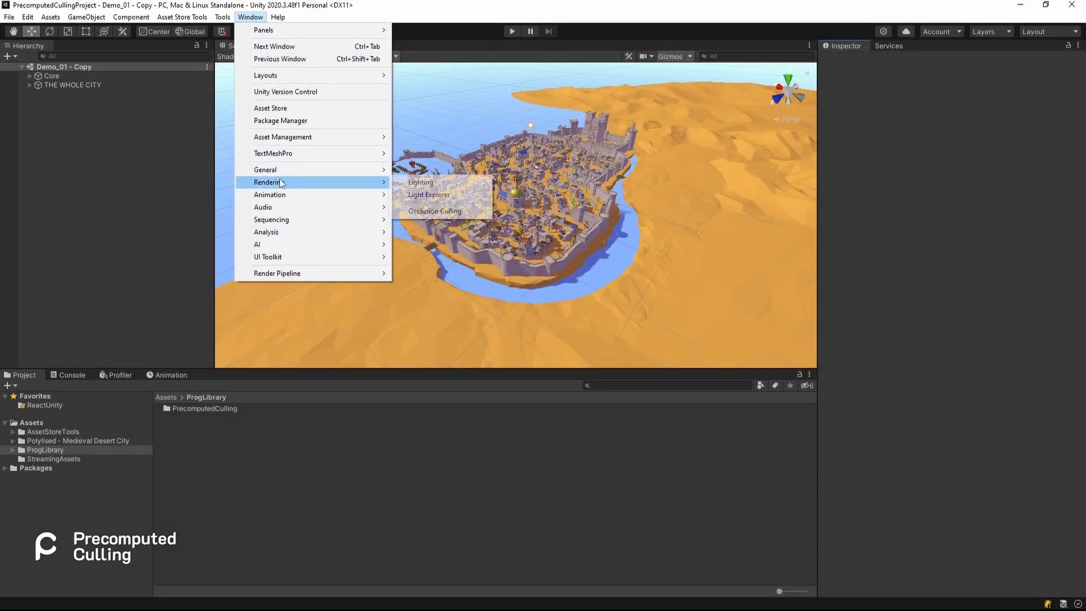
In the Occlusion Culling window, filter to Occlusion Areas and create a new one
left_click(435, 211)
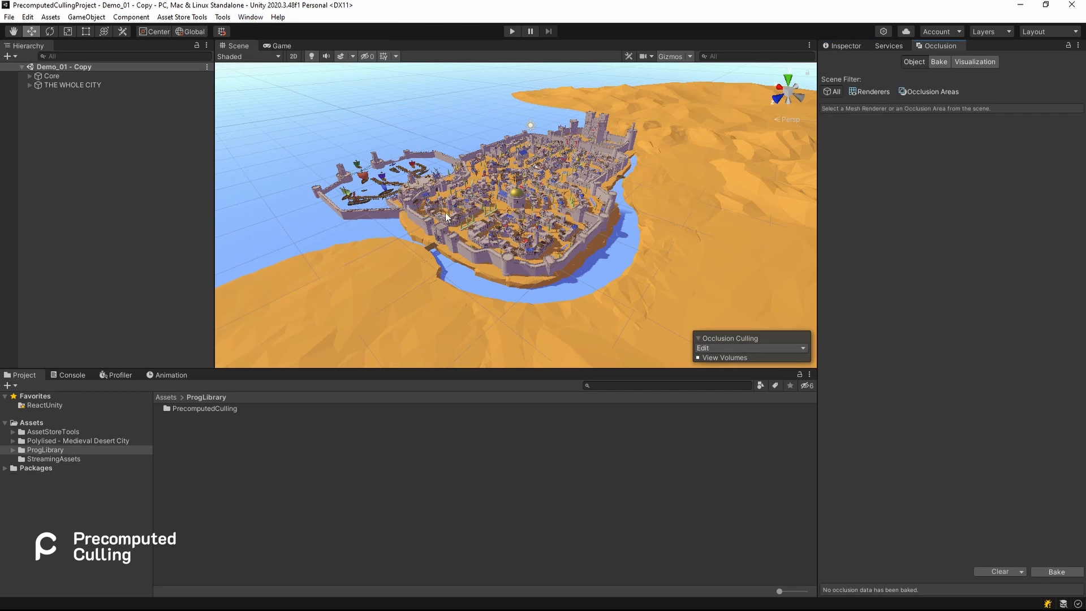
left_click(932, 91)
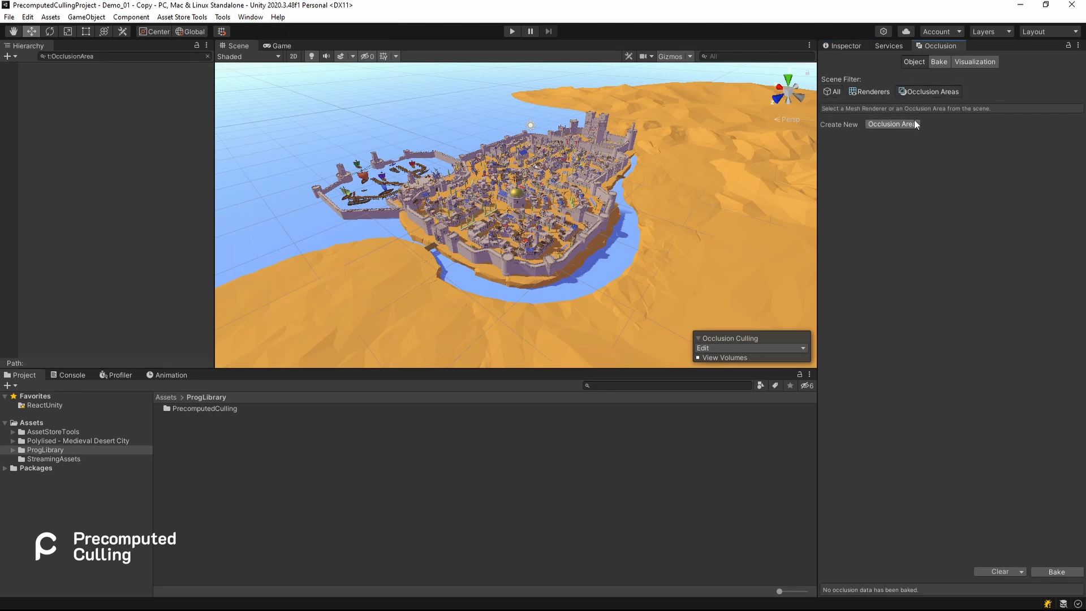
left_click(891, 124)
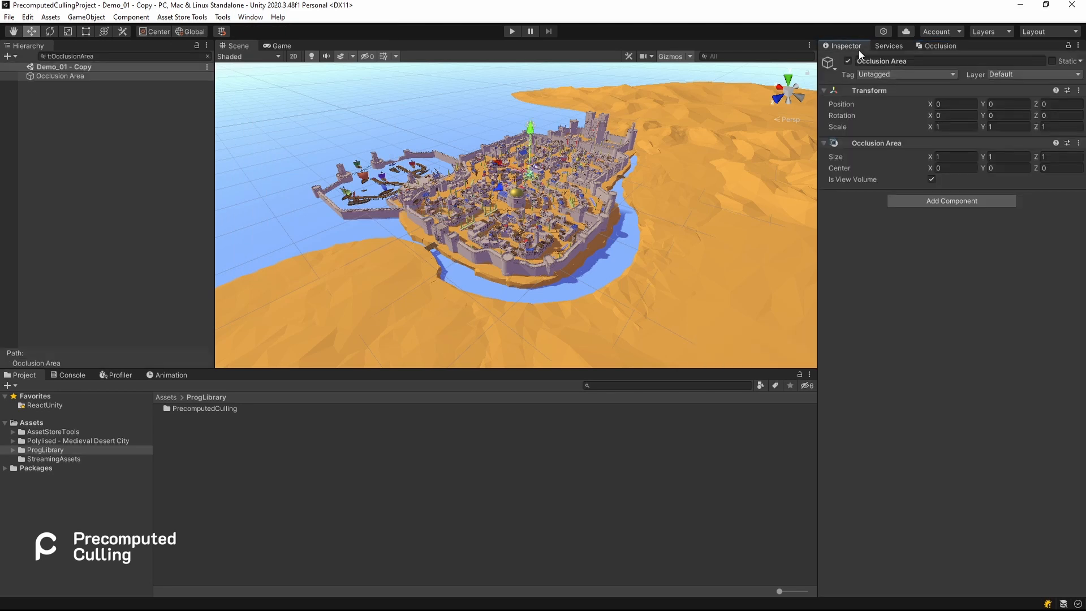
Scale the Occlusion Area to 500 × 25 × 500 and raise it to Y 10
left_click(952, 127)
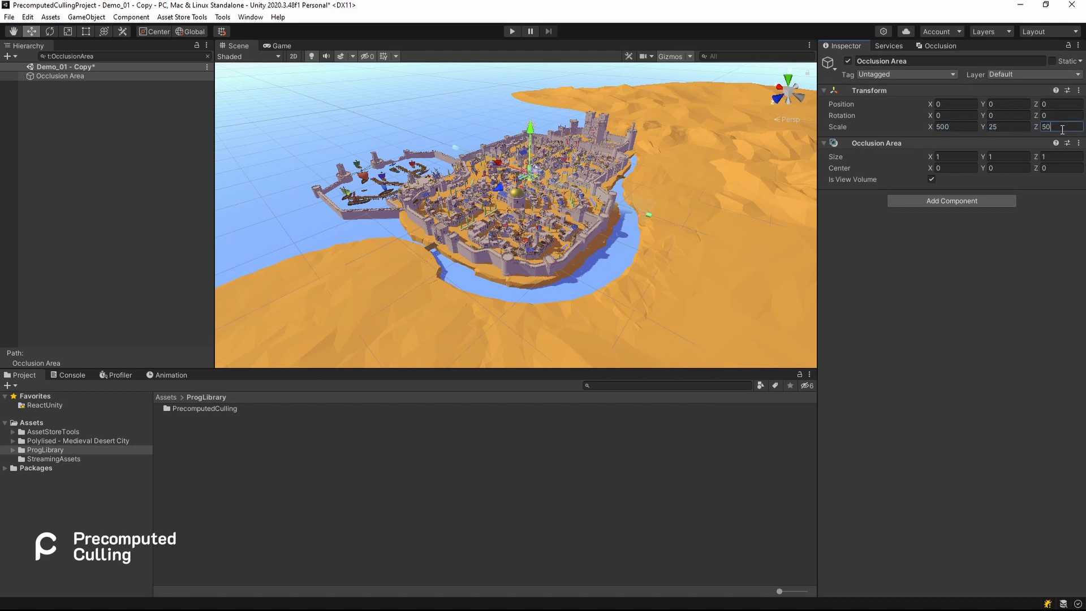
type("500")
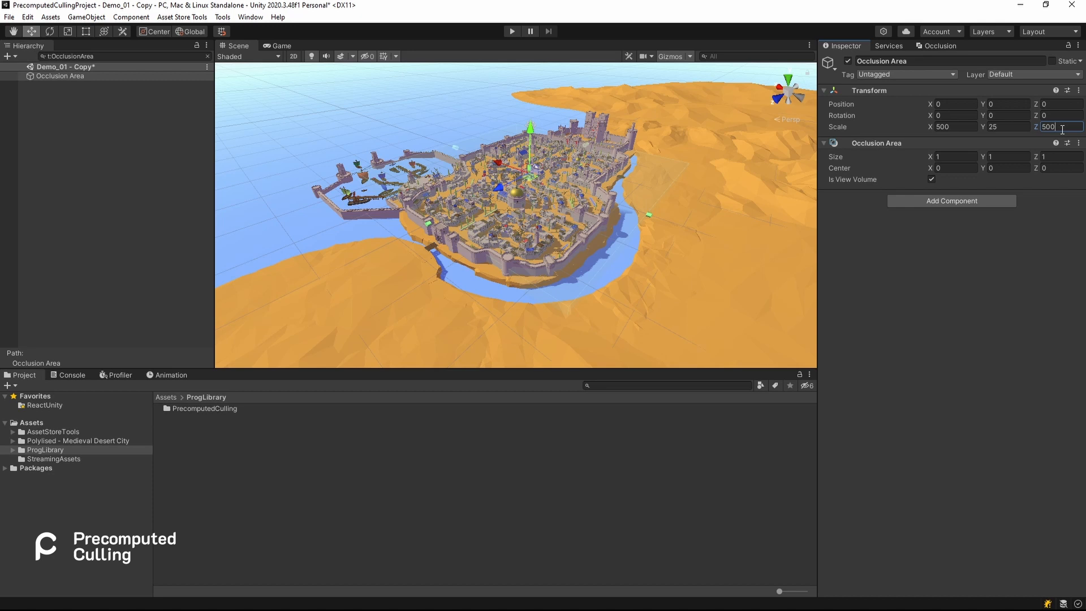
left_click(1006, 104)
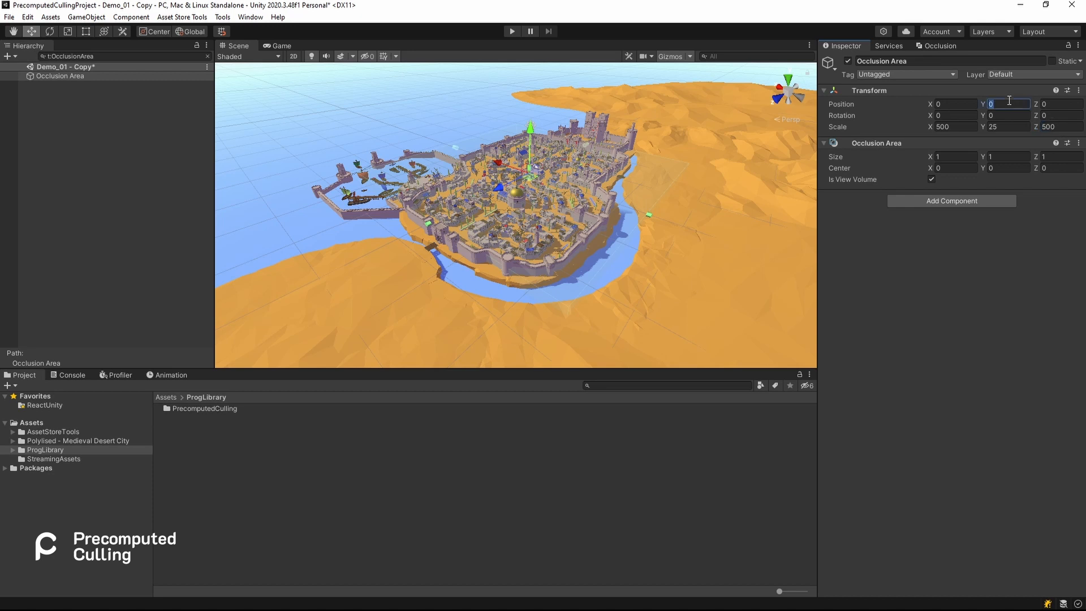
type("10")
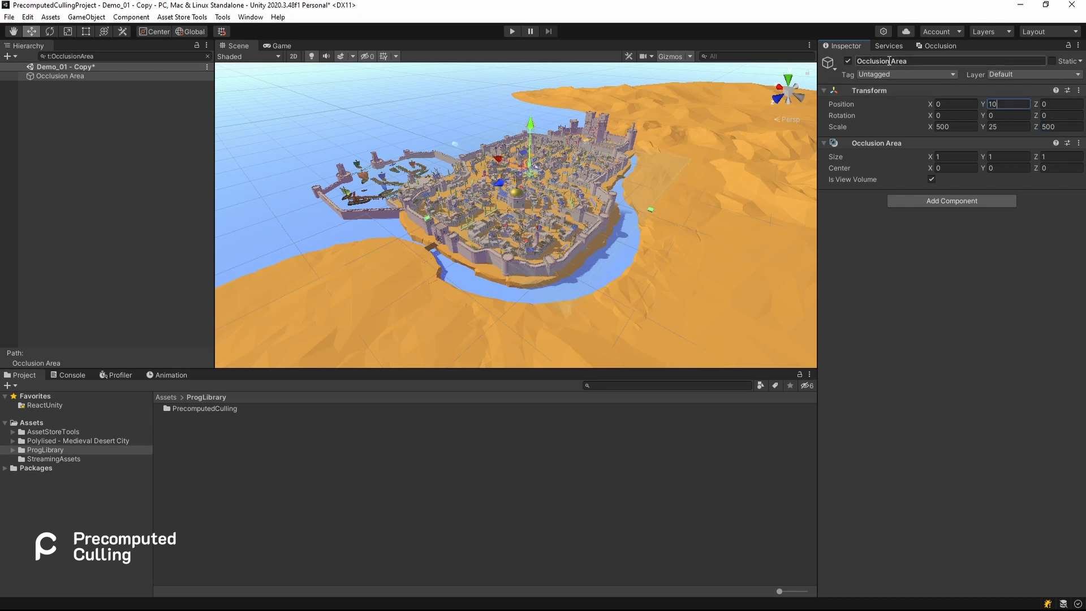
left_click(943, 46)
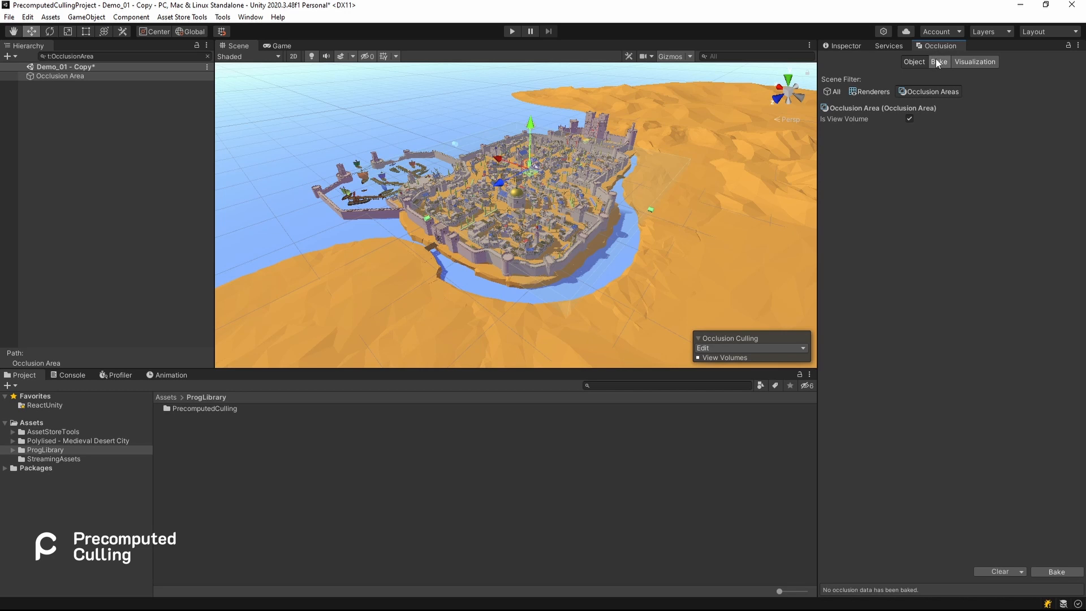
Review bake parameters and visualization, then bake 1.6 MB of occlusion data
left_click(939, 62)
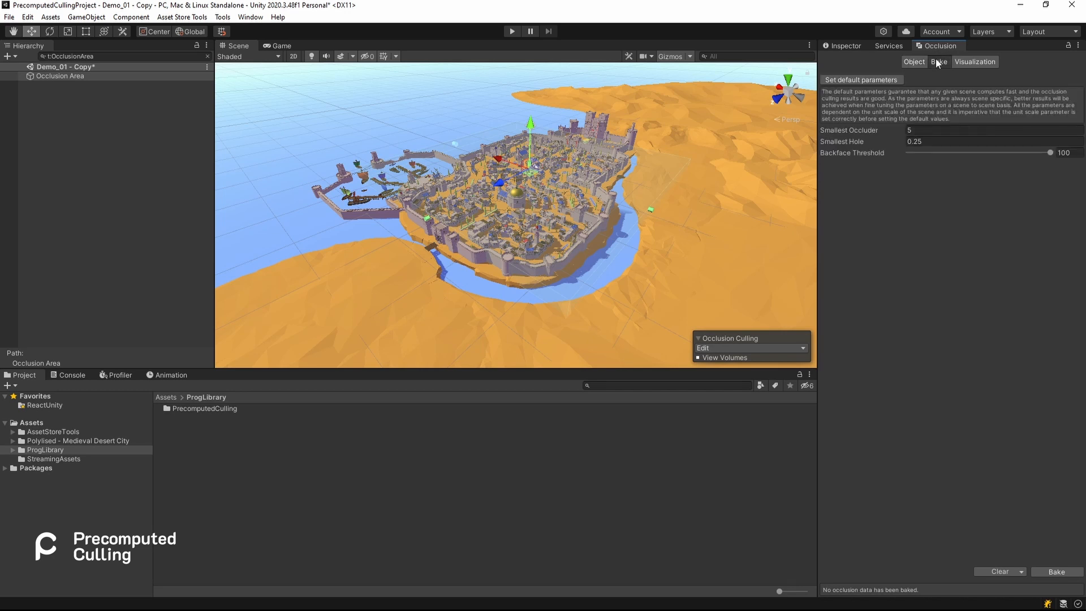
left_click(913, 62)
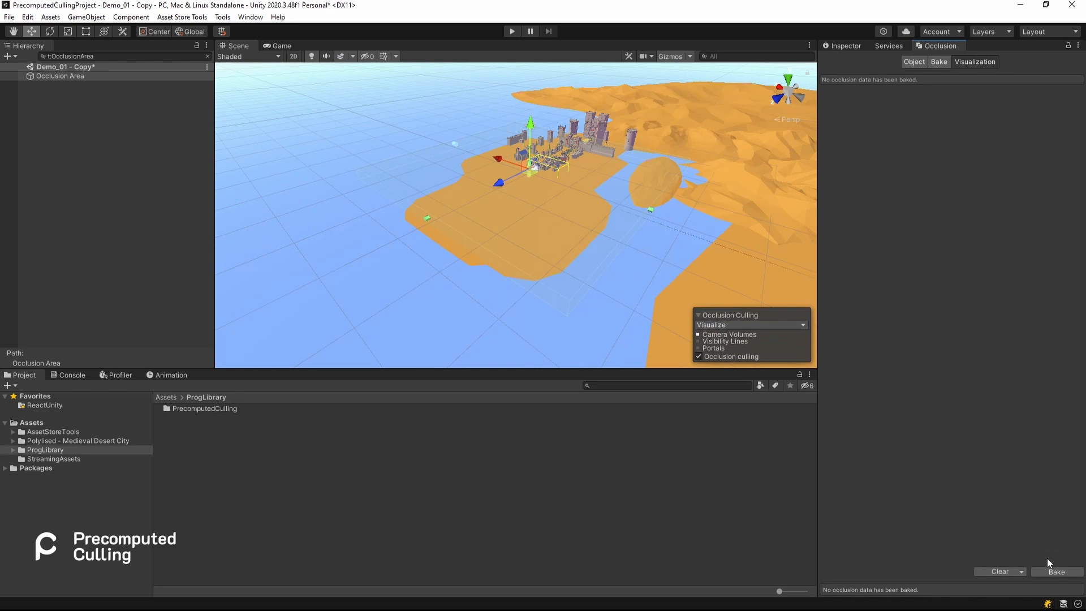
left_click(1055, 571)
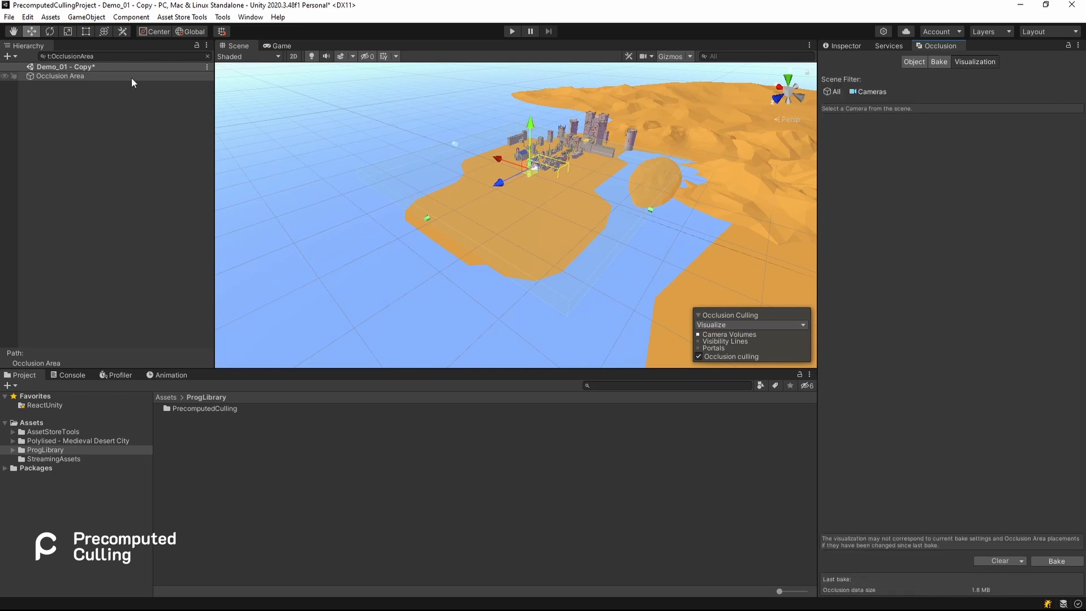
left_click(13, 67)
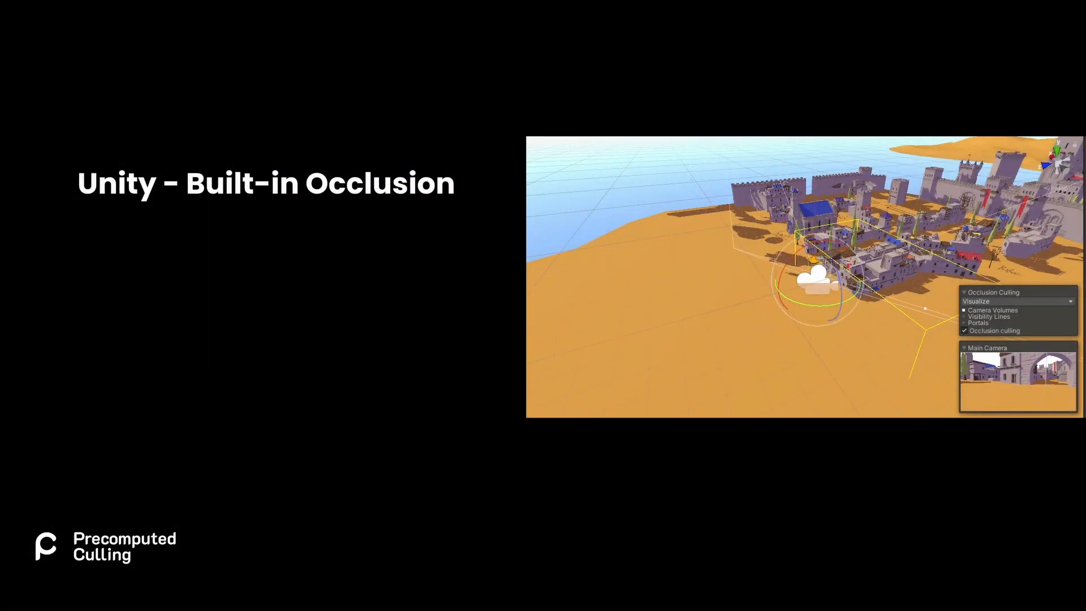
left_click(964, 317)
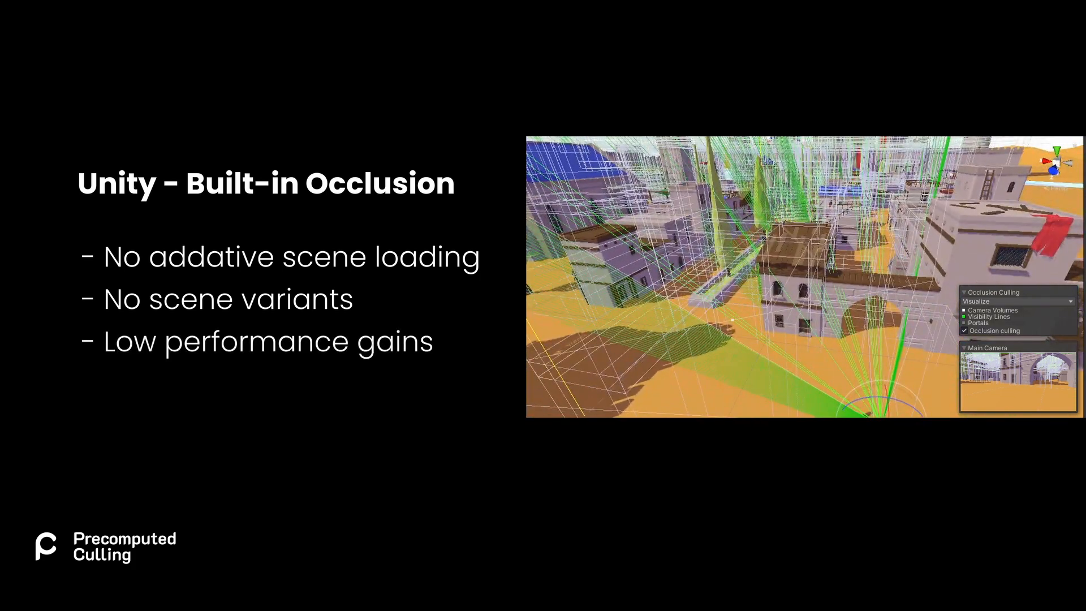
key("Right")
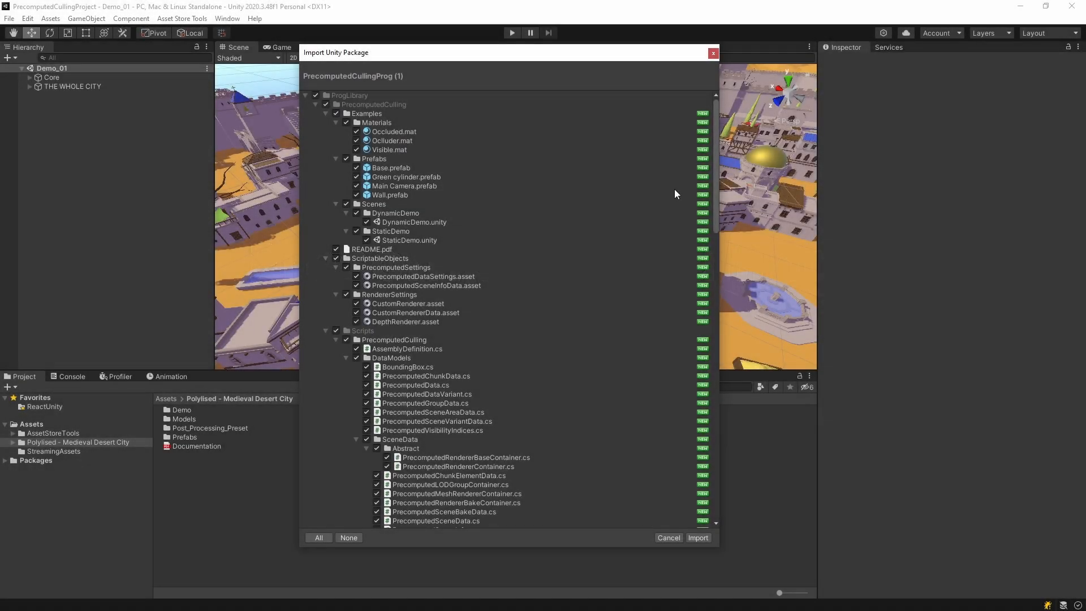
Import the full PrecomputedCullingProg package with all items checked
left_click(697, 537)
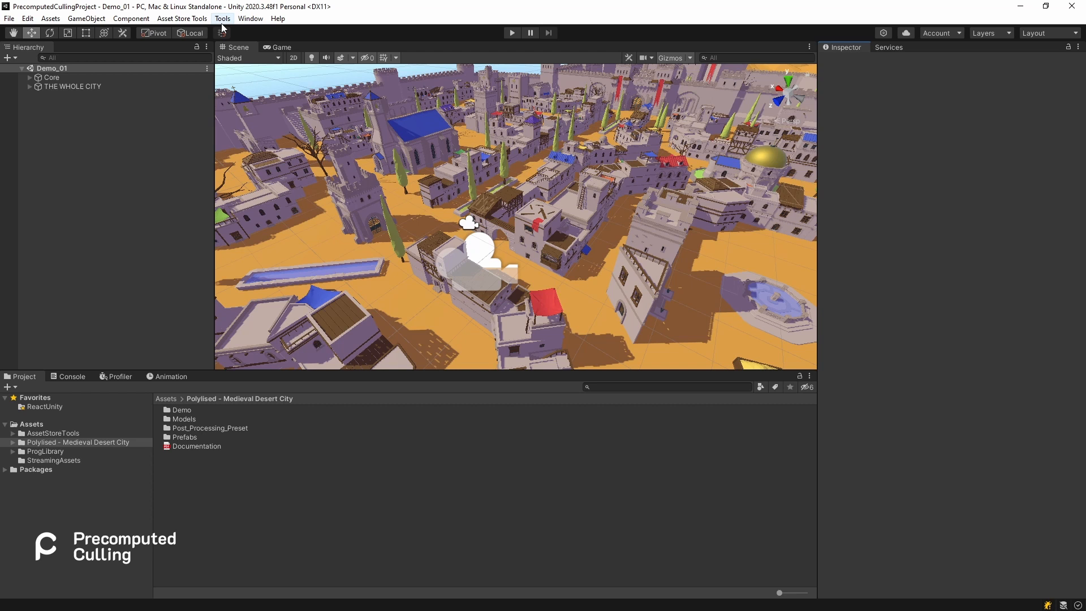
Run Tools > PrecomputedCulling > Setup and expand Core to reveal the new objects
left_click(223, 19)
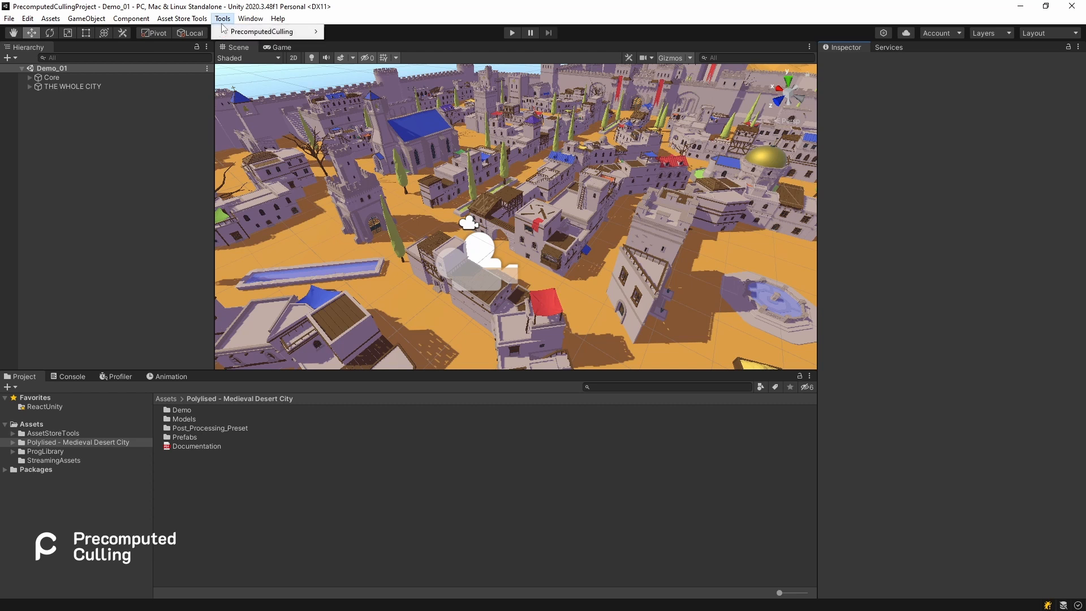
mouse_move(263, 32)
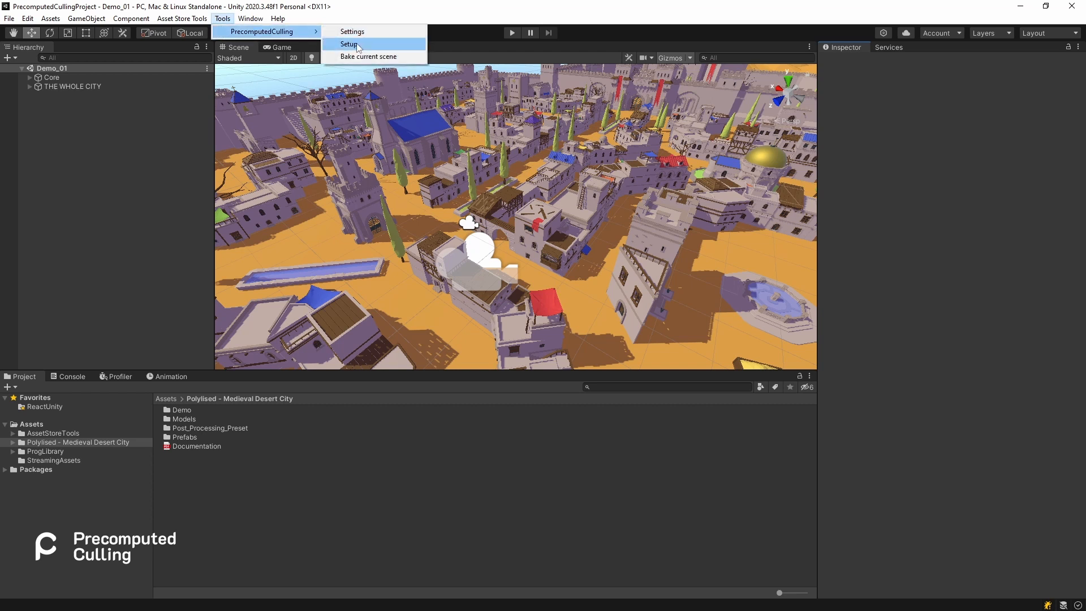
left_click(349, 44)
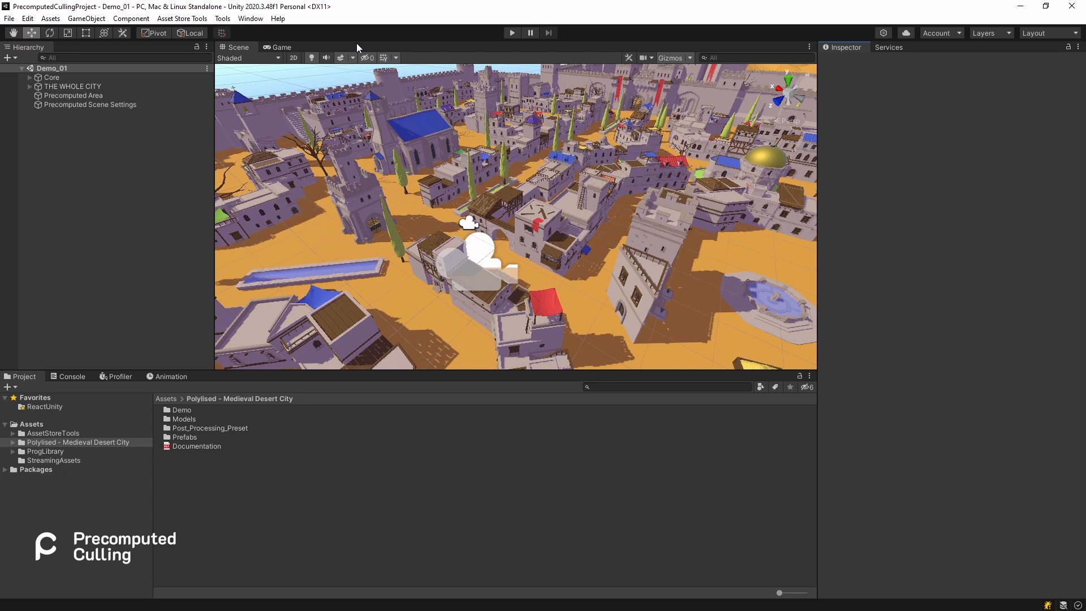
left_click(23, 77)
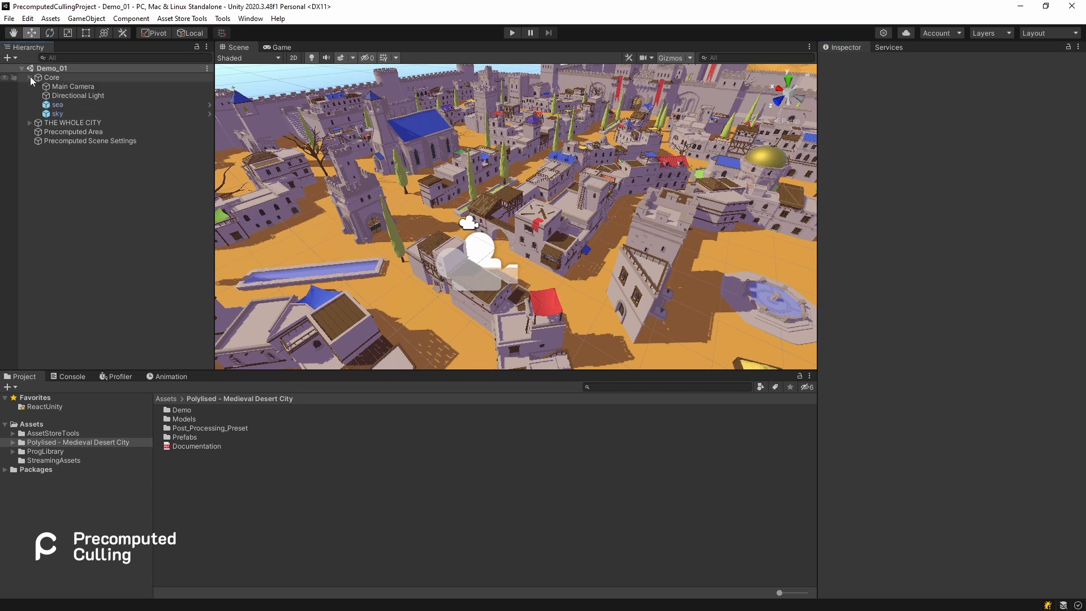
Select Main Camera and scroll its Camera component to the Occlusion Culling setting
left_click(74, 86)
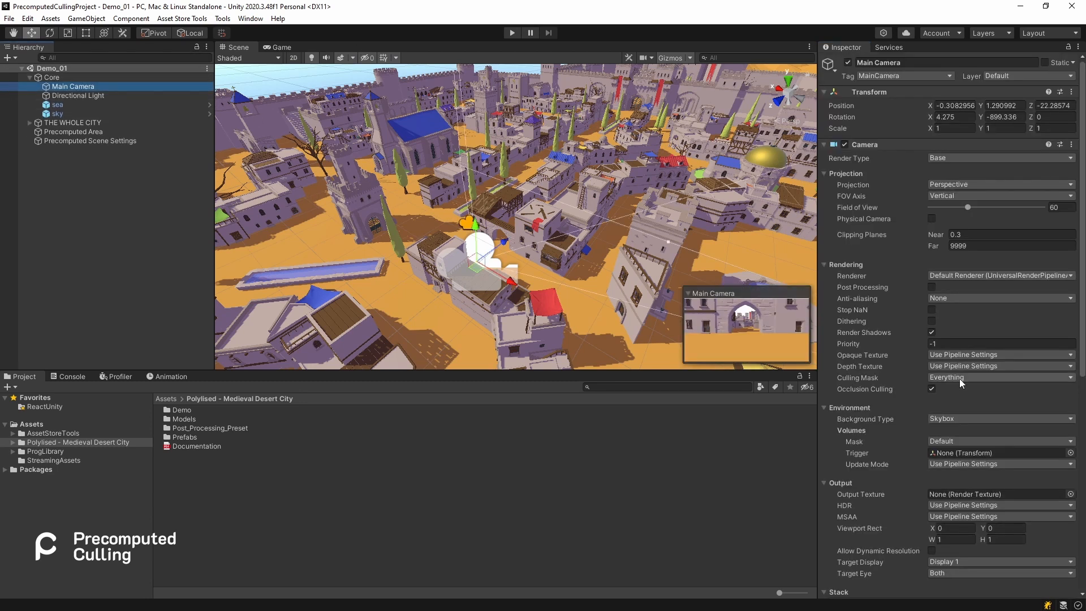
scroll("down", 3)
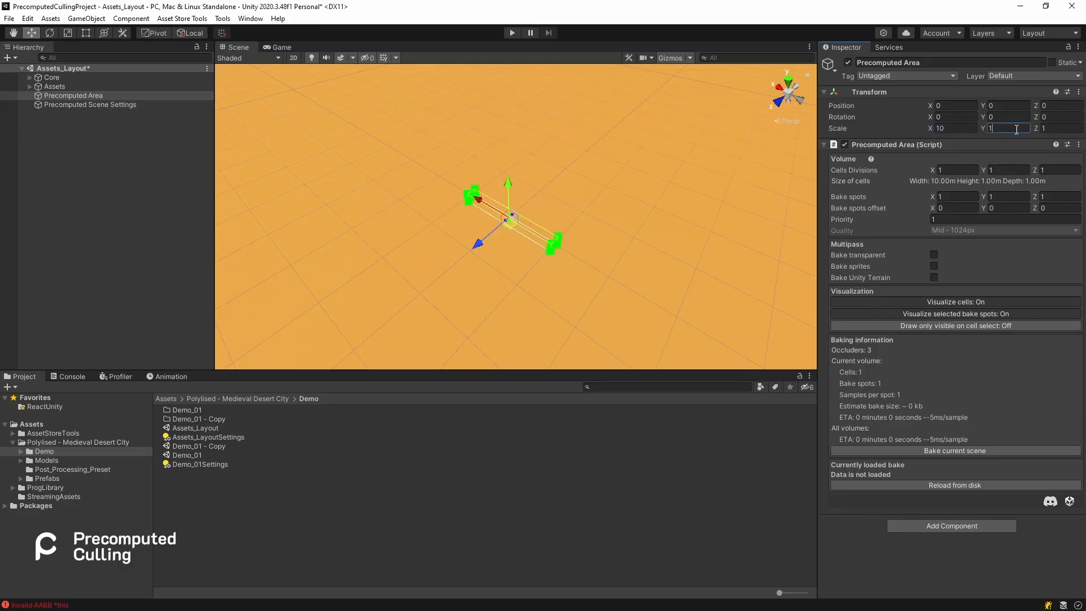
Enter Precomputed Area values 10, 26, 40, 43, 67 and 42 in the Inspector
type("10")
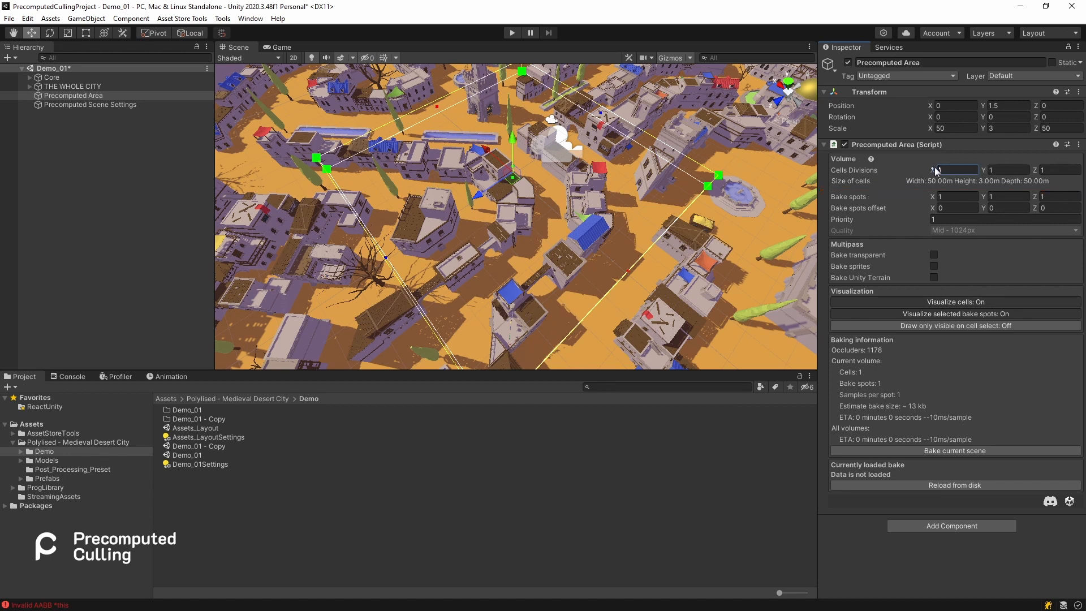
type("26")
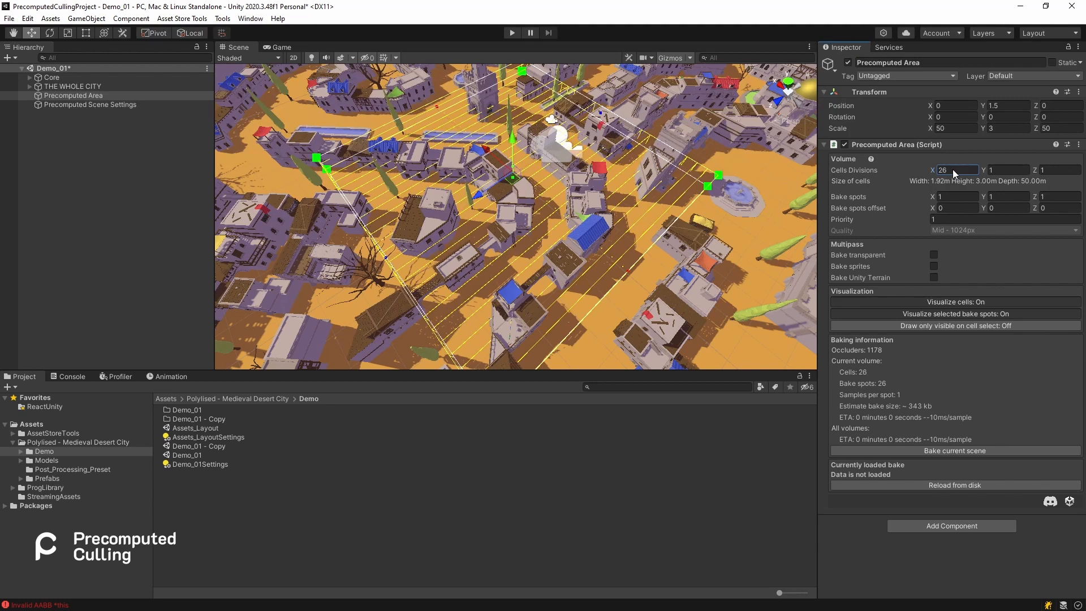
type("40")
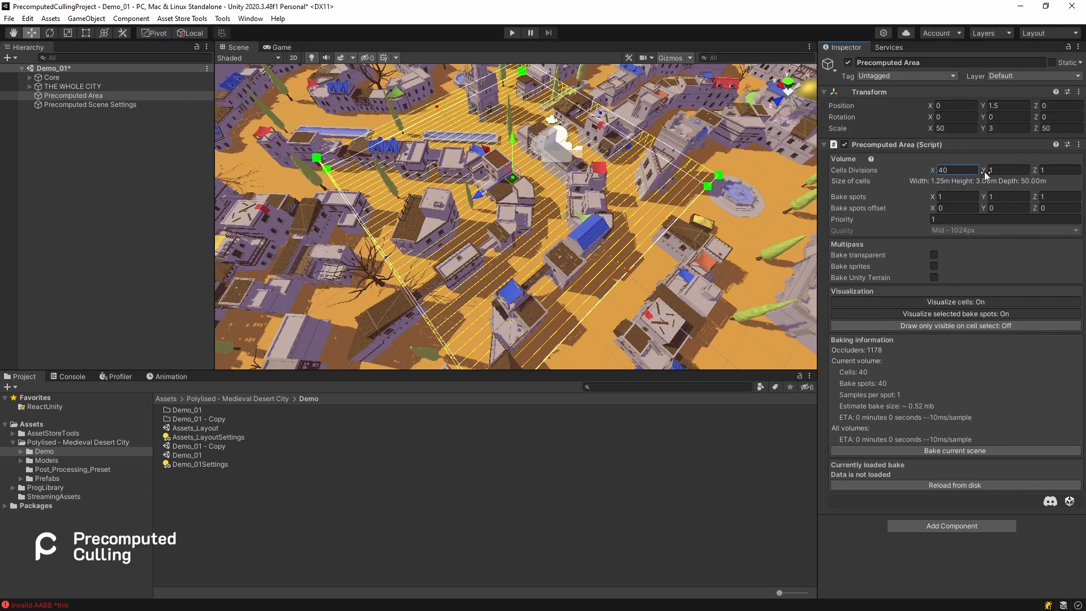
type("43")
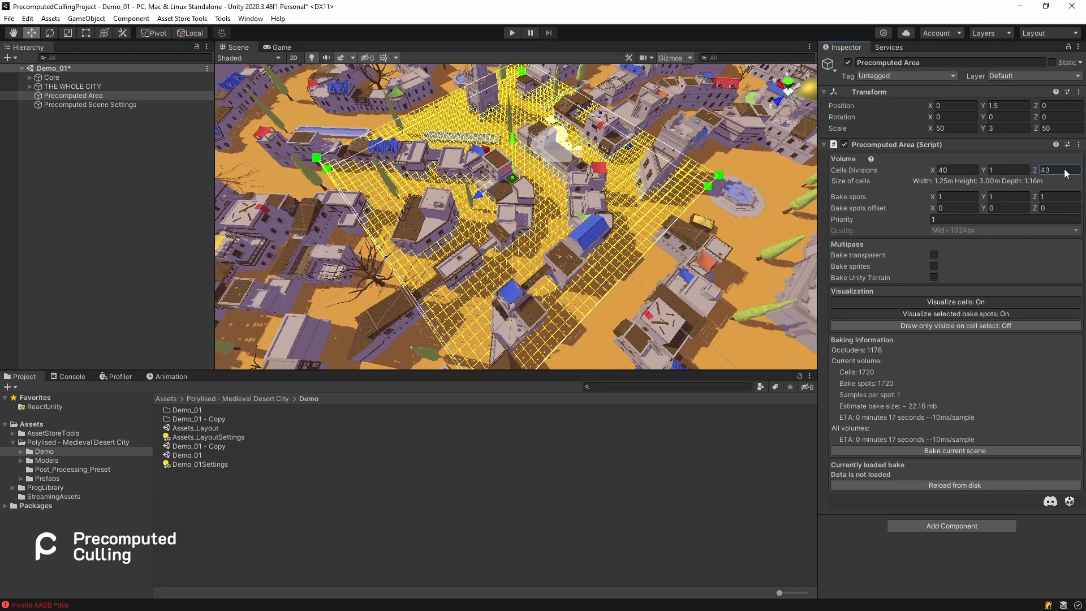
type("67")
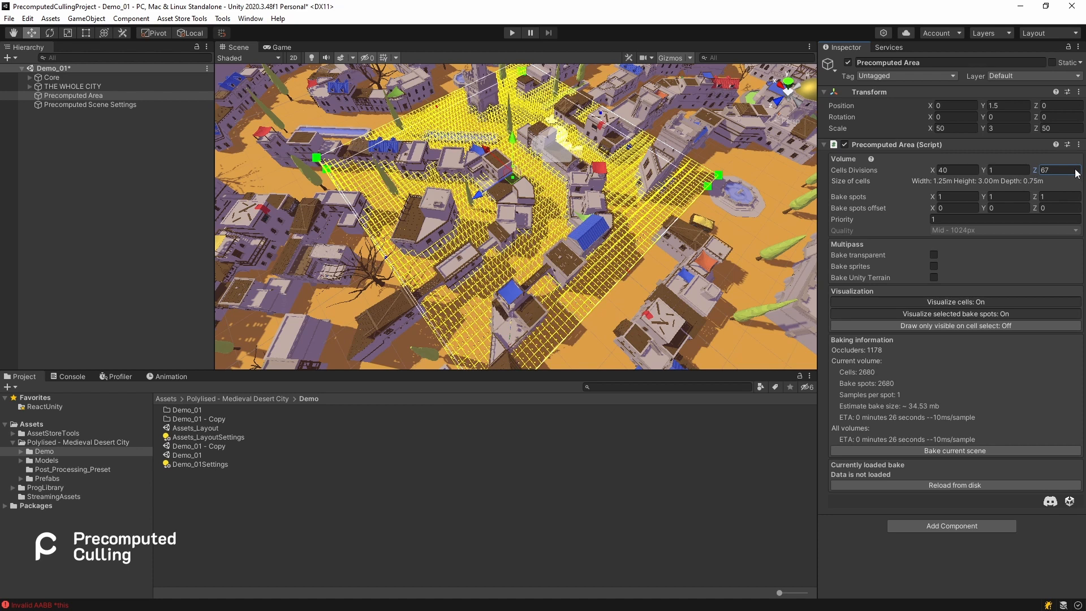
type("42")
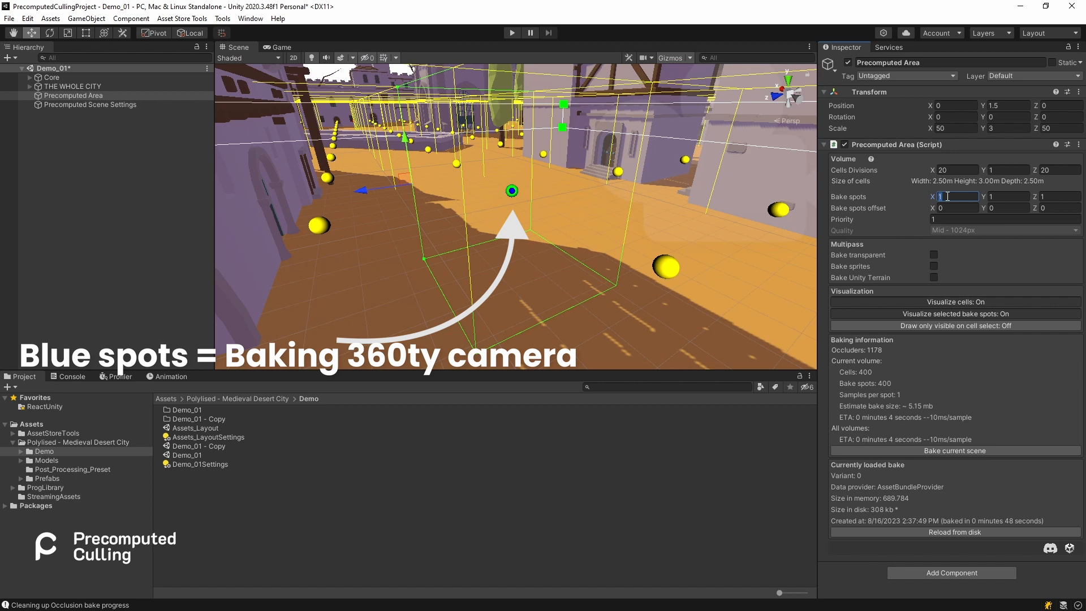
Set the small Precomputed Area's Bake spots to 3 on each axis
type("3")
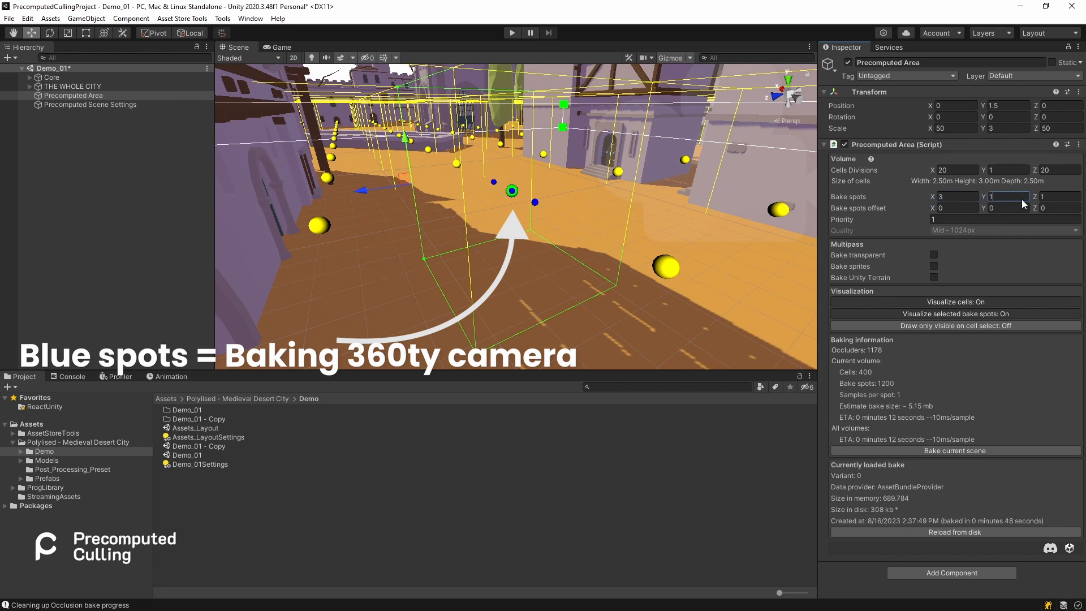
type("3")
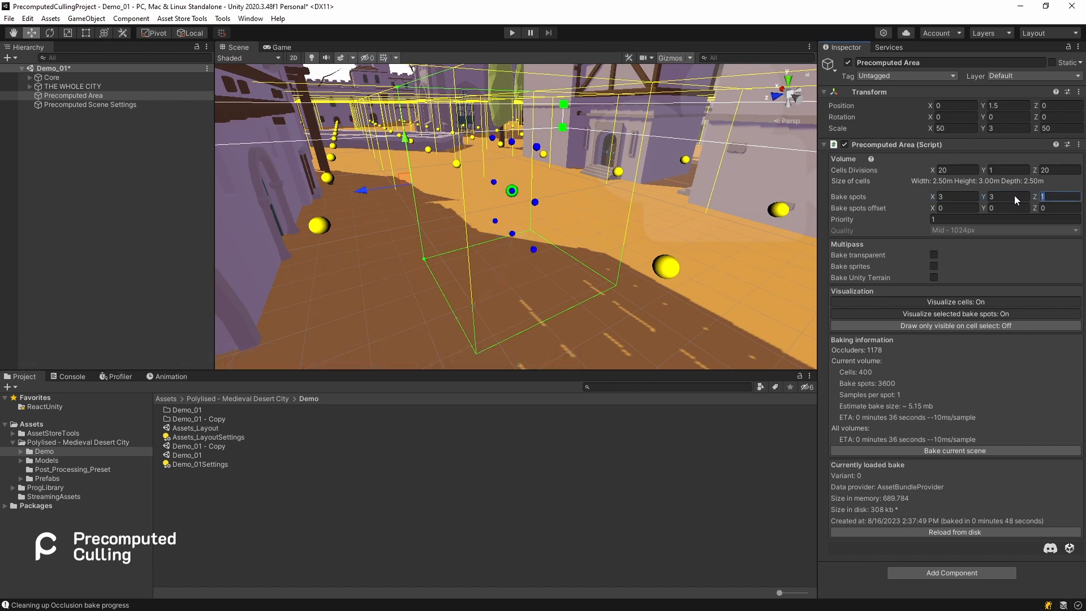
type("3")
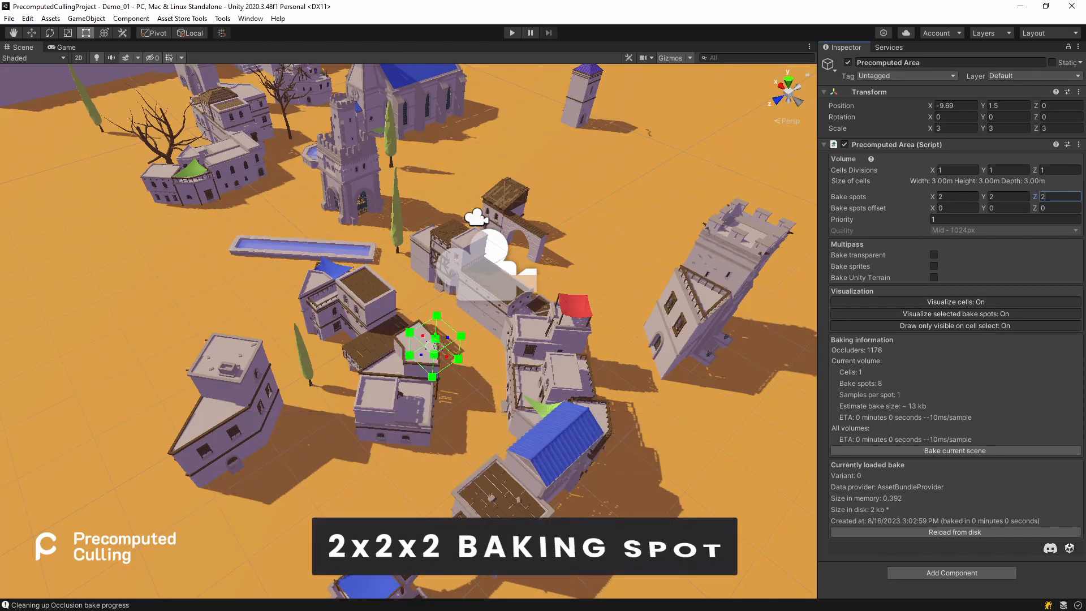
type("3")
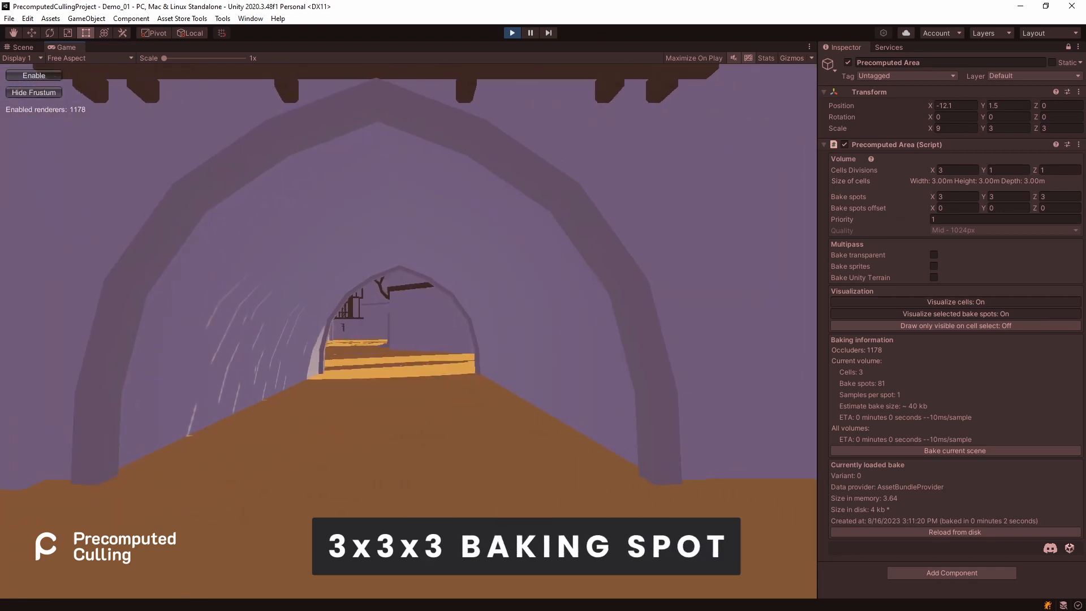
Stop the running desert demo with the Play button
left_click(22, 47)
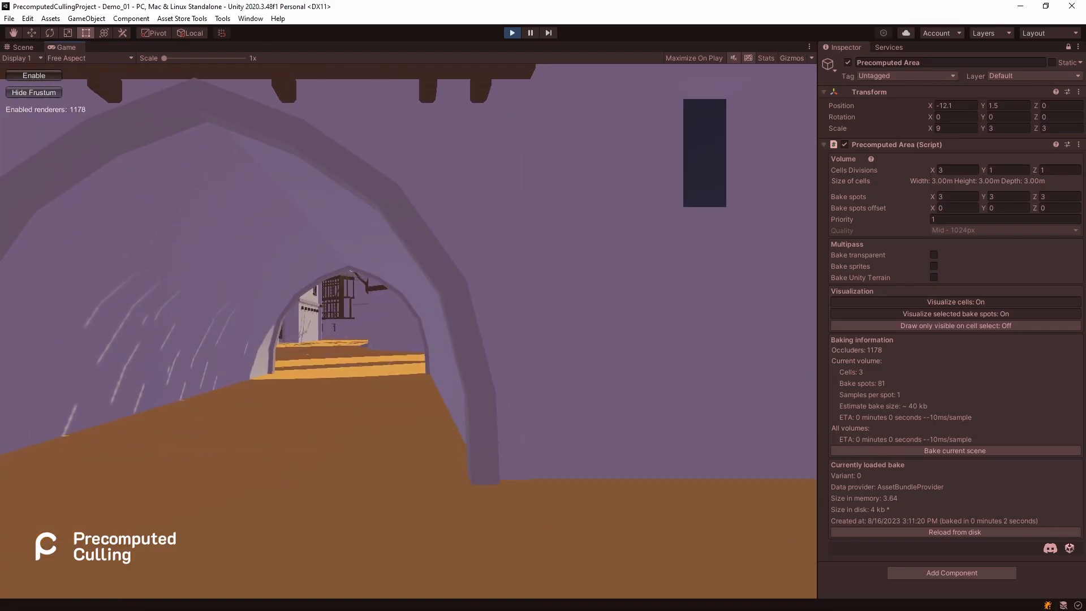
left_click(512, 33)
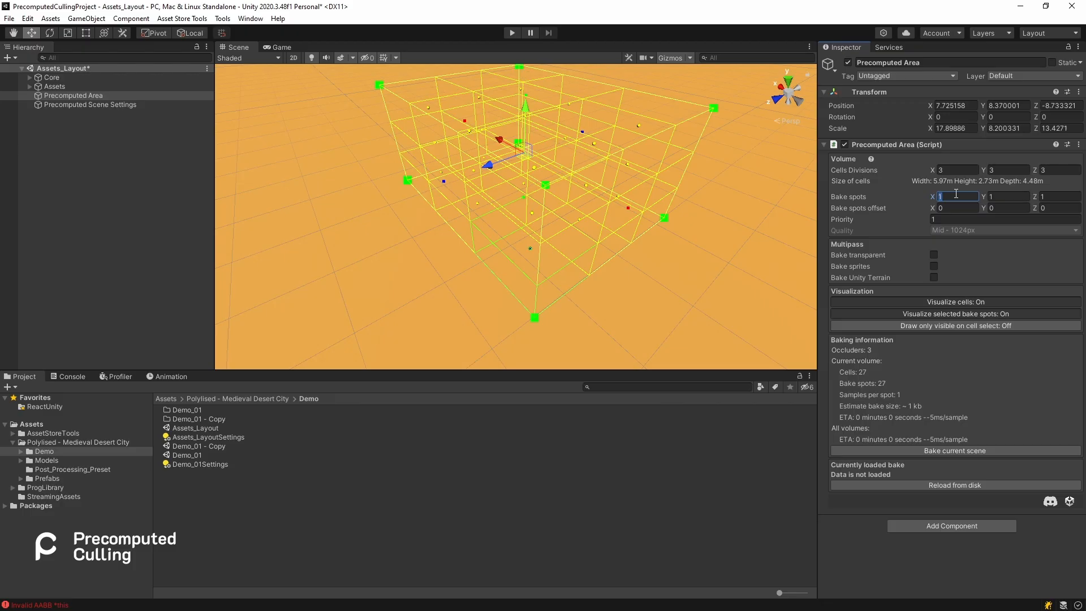
Enter 3 for Bake spots and 2.61 as a bake spots offset
type("3")
left_click(1061, 207)
type(".45")
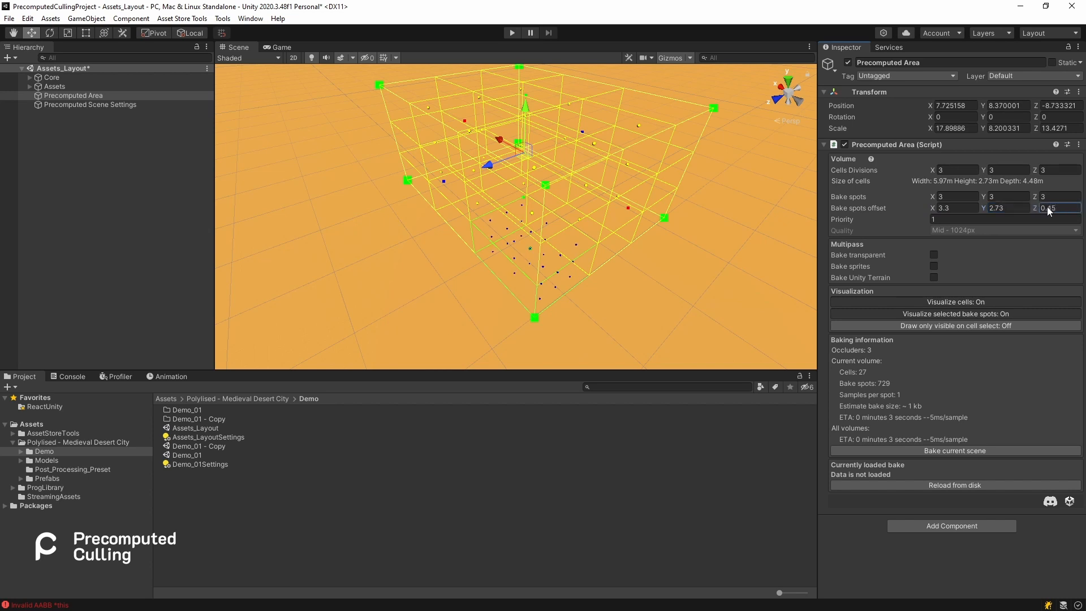
type("2.61")
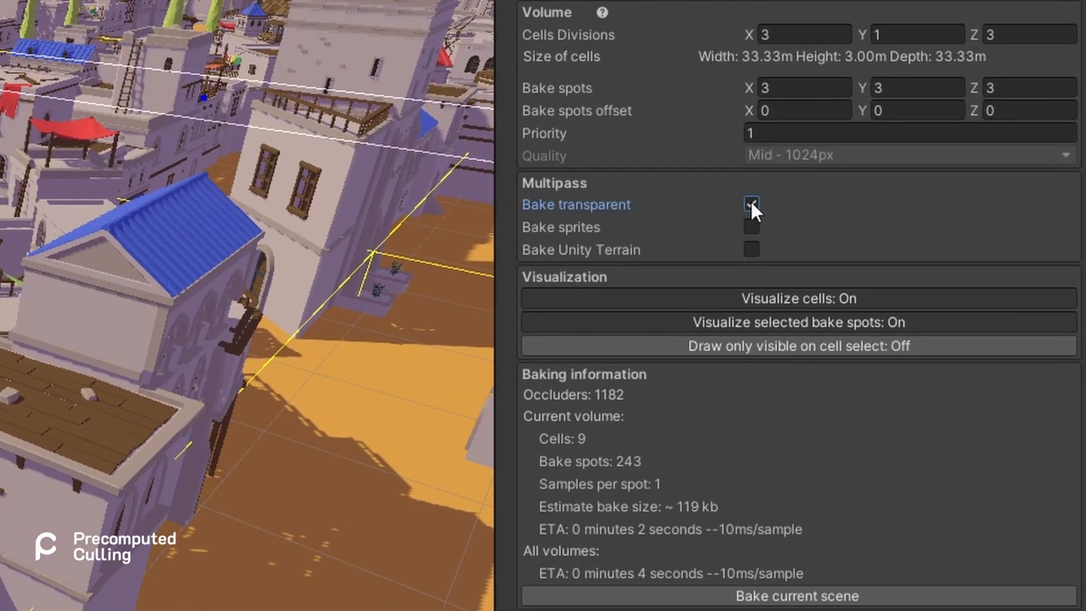
Toggle the Bake transparent checkbox on the precomputed area
left_click(751, 226)
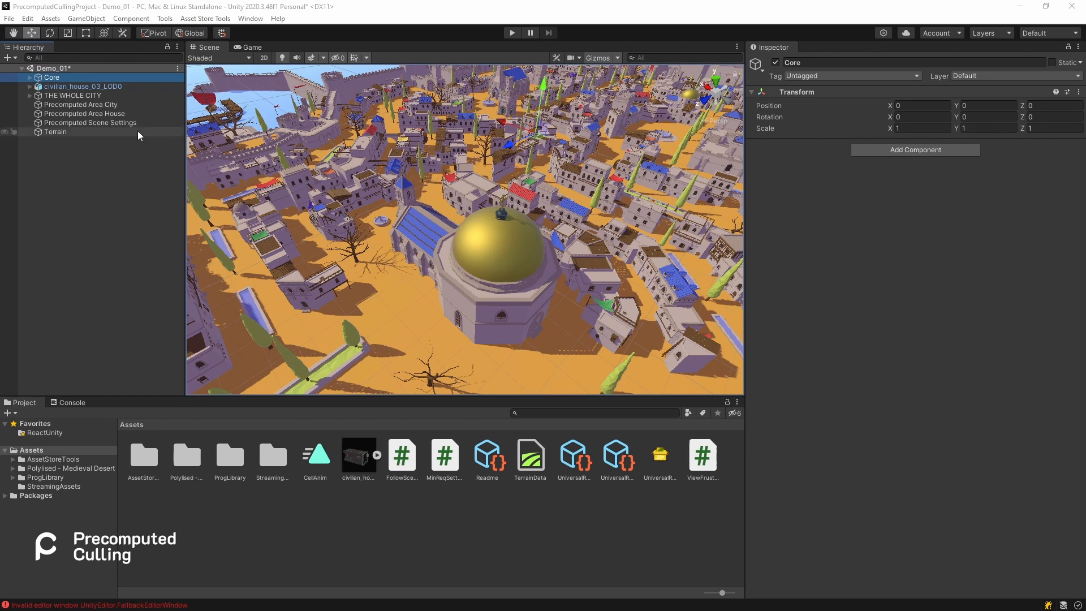
Inspect Terrain, then enable Bake Unity Terrain on Precomputed Area City
left_click(55, 132)
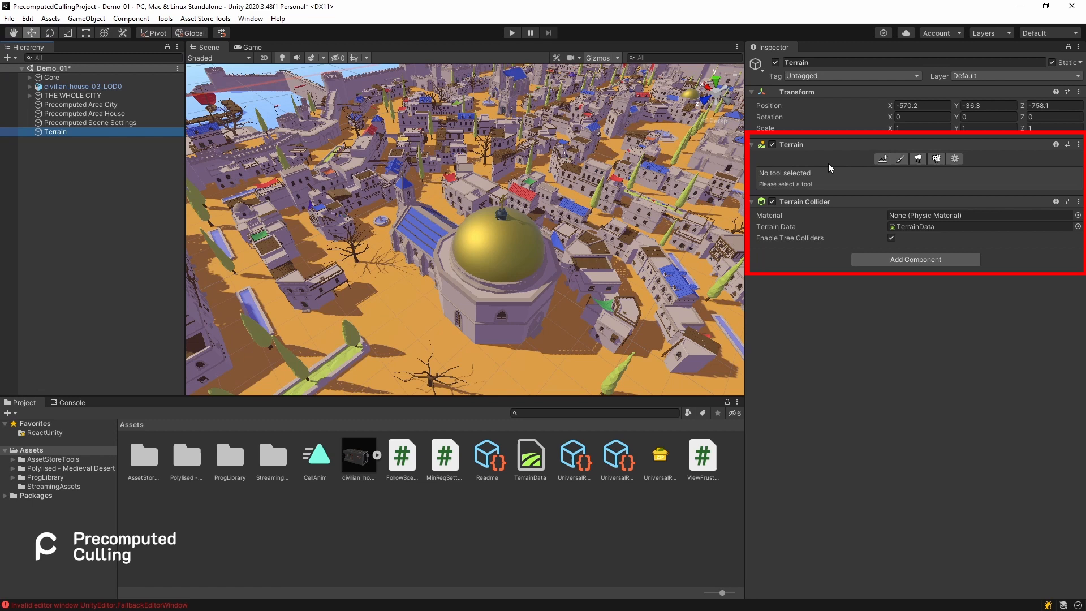
mouse_move(195, 109)
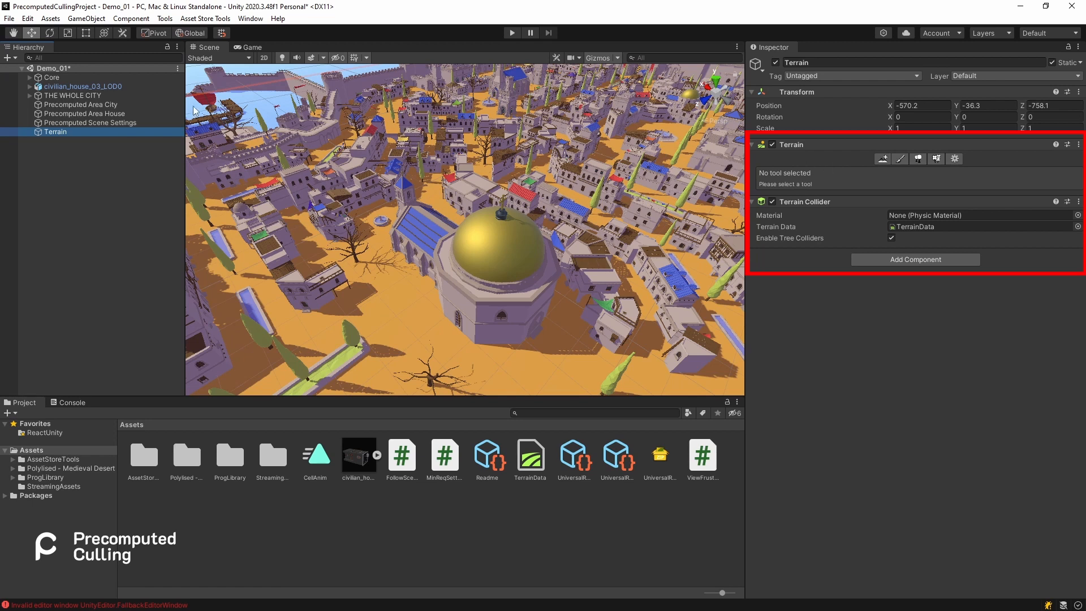
left_click(81, 105)
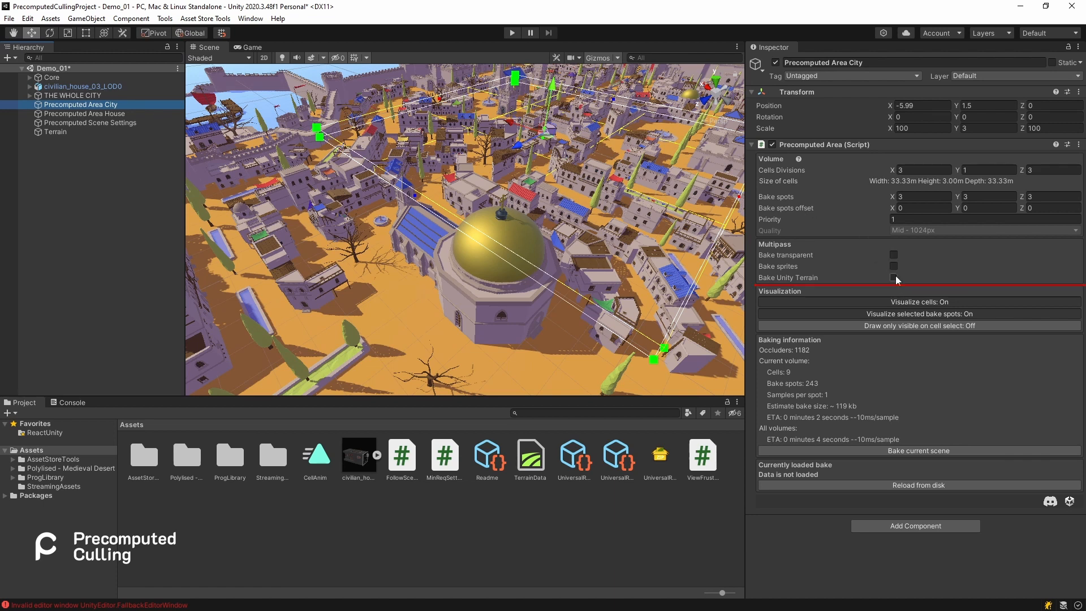
left_click(894, 278)
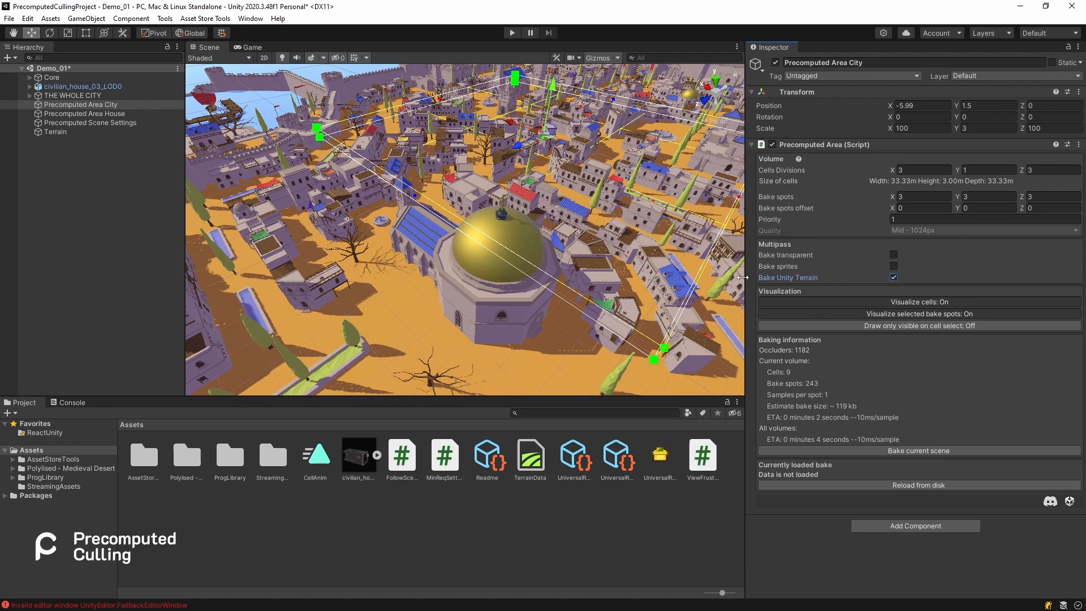
left_click(89, 123)
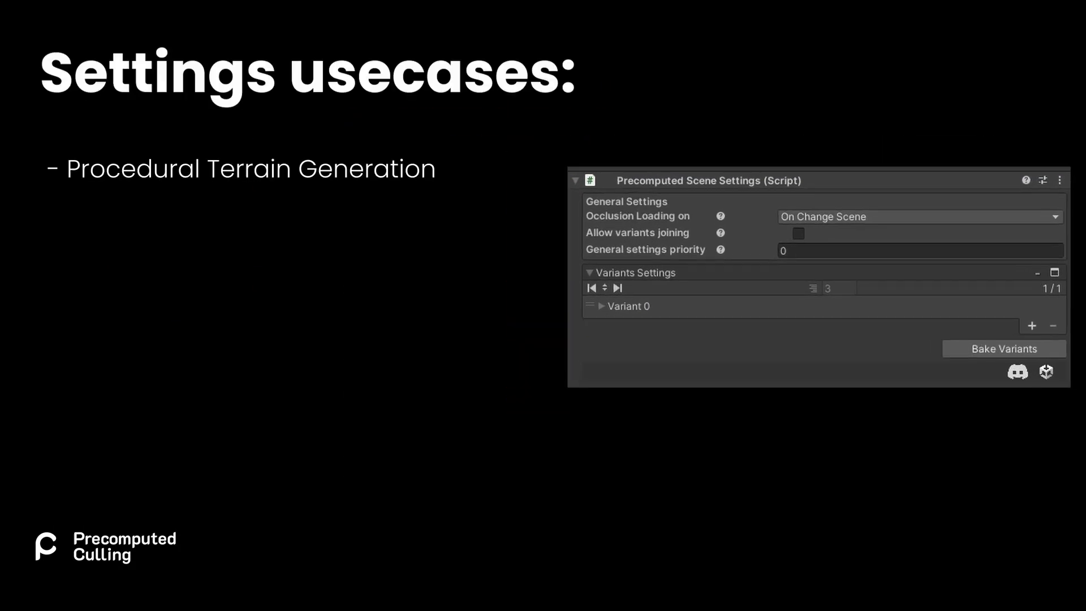
Advance to the City area: scale 250×3×300, 100×1×120 cells, bake spots 1×1×1
key("right")
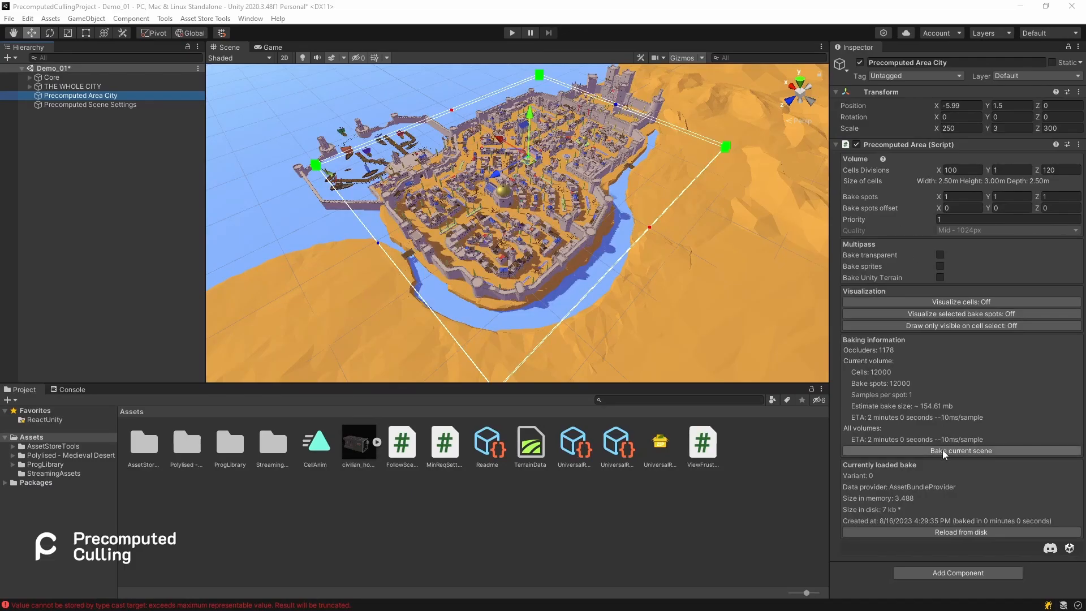
Bake the current scene's occlusion culling for the 12,000-cell City area
left_click(960, 451)
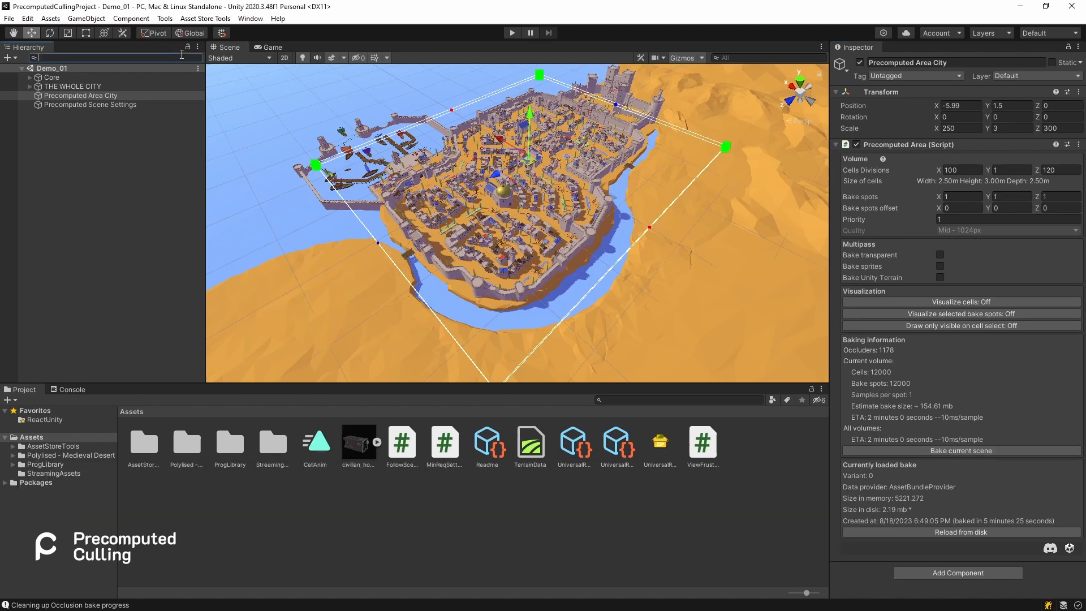
type("t:Rendere")
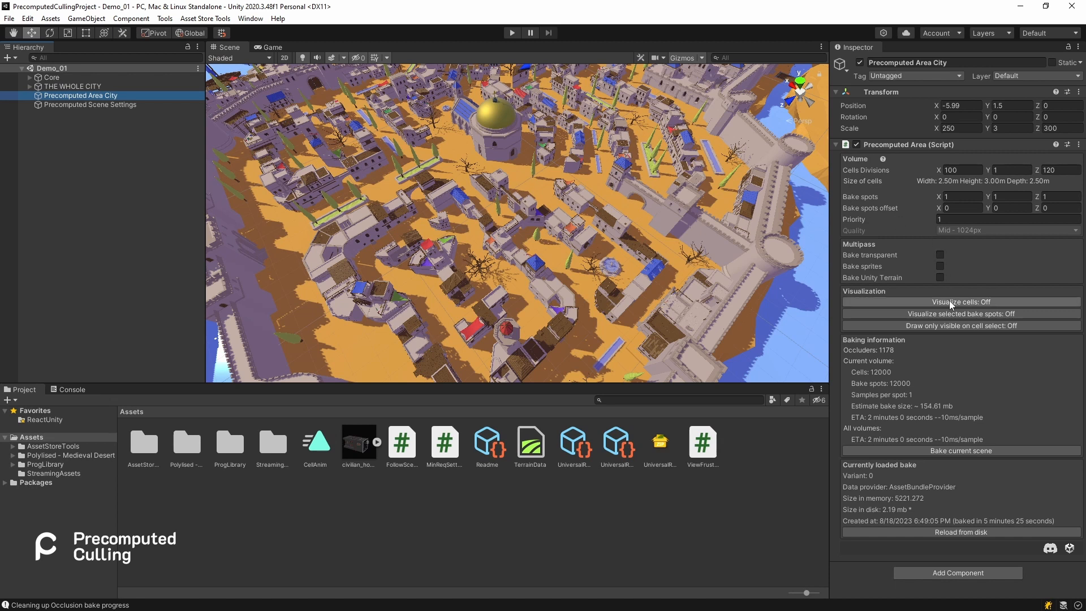
Turn on Visualize cells to display the baked cell grid
left_click(960, 301)
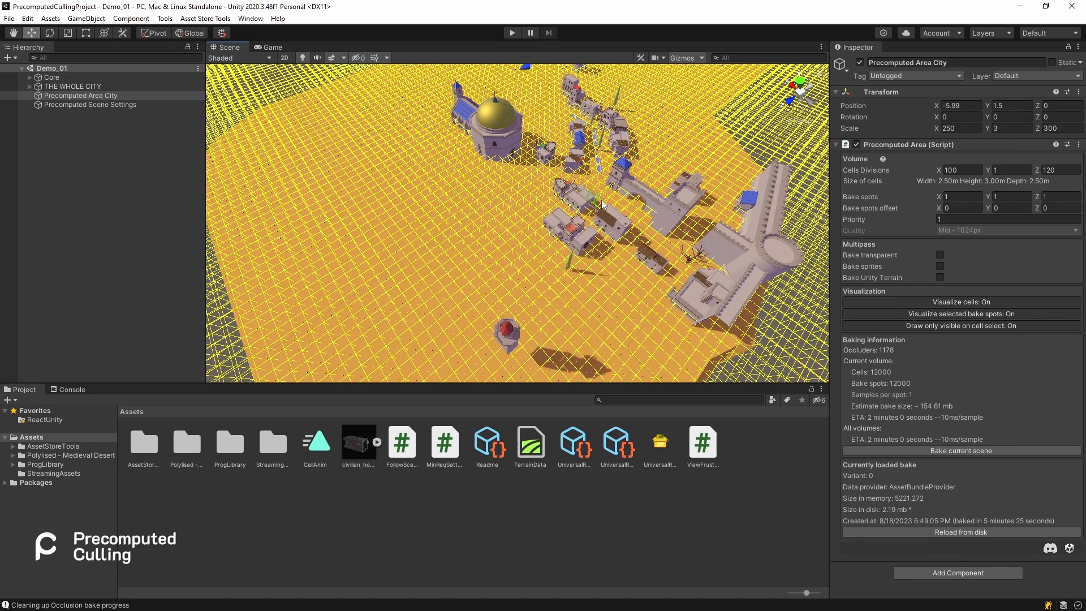
mouse_move(592, 314)
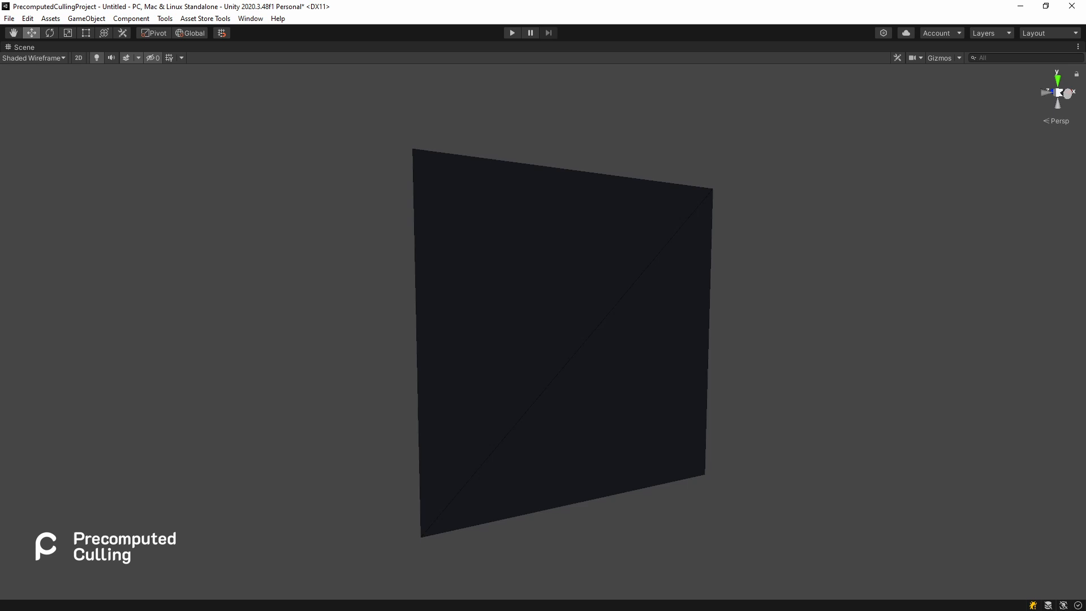
Switch the Scene view draw mode to Wireframe to show the house's triangles
left_click(34, 58)
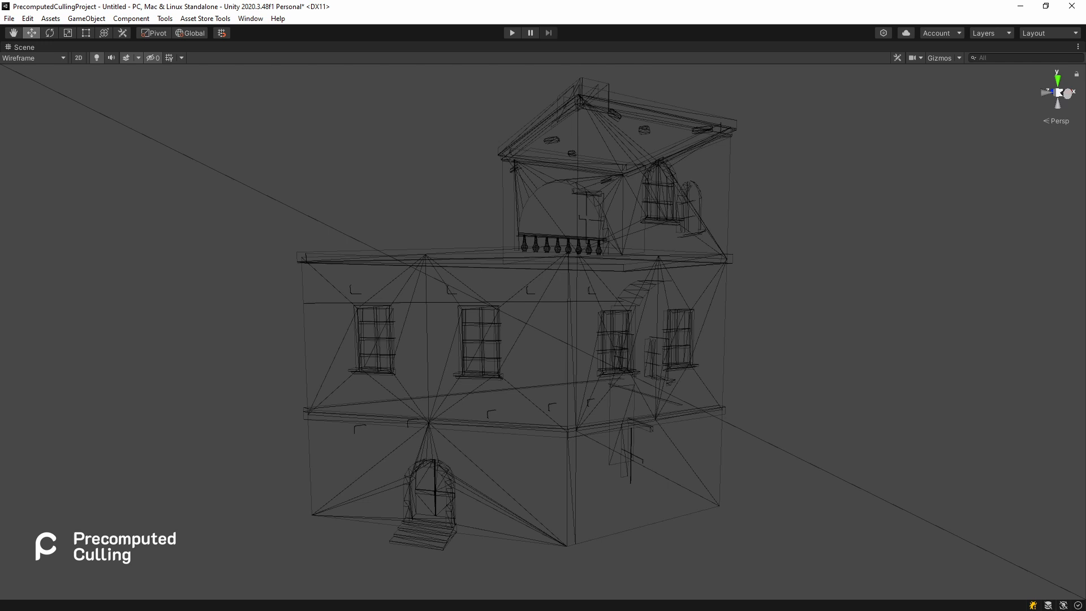
Press Play to run the house scene for viewing statistics
left_click(512, 33)
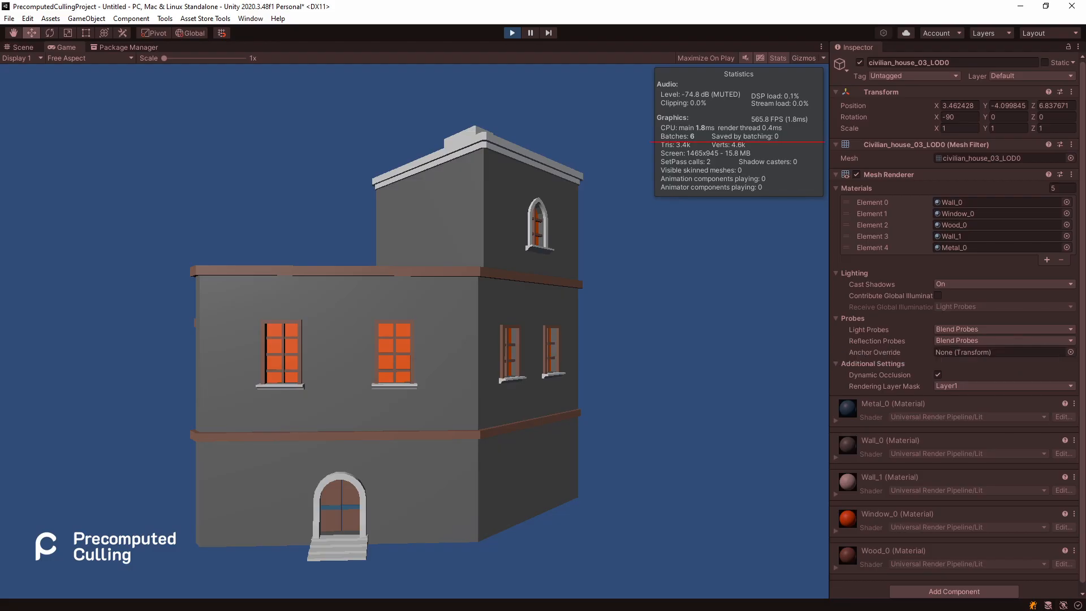